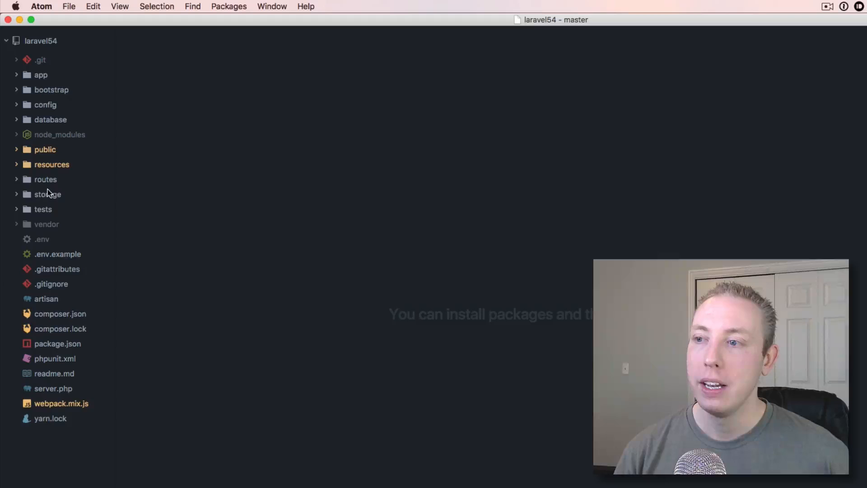
- Open routes/web.php from the tree view and place the cursor after the /home route
left_click(45, 178)
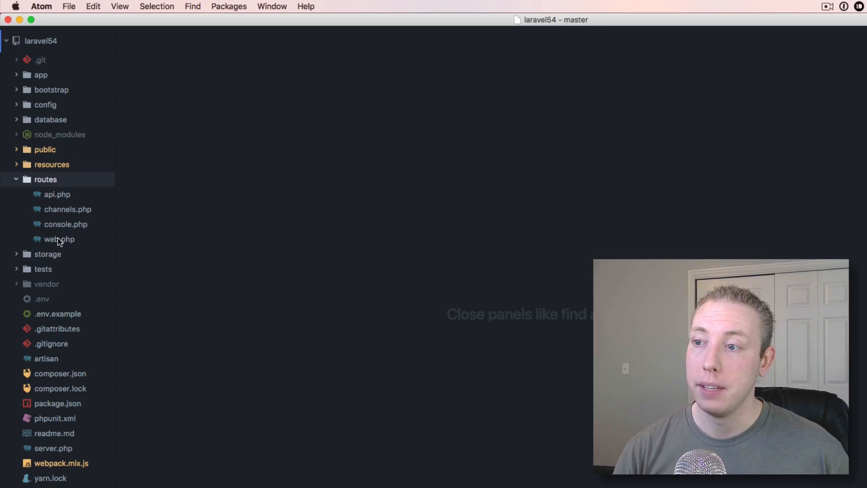
left_click(59, 238)
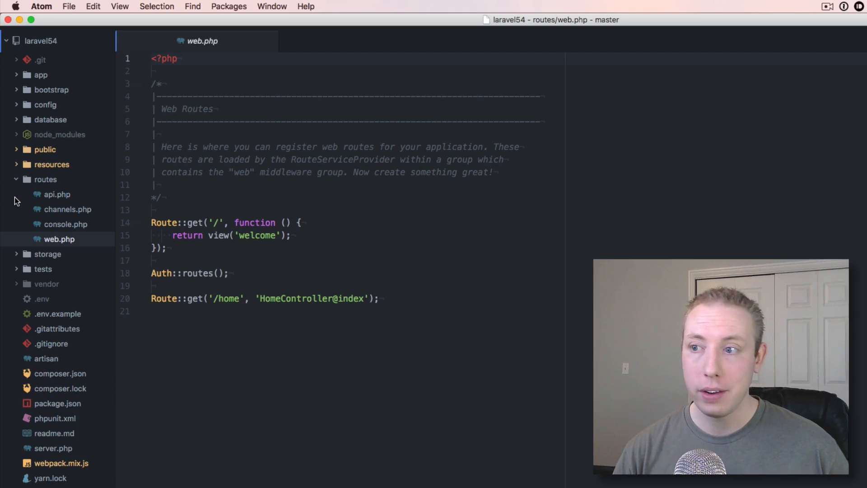
mouse_move(60, 239)
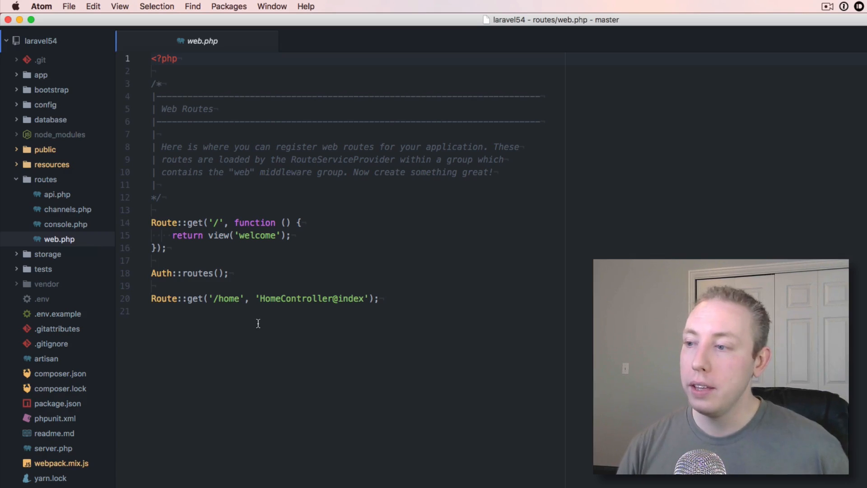
left_click(358, 299)
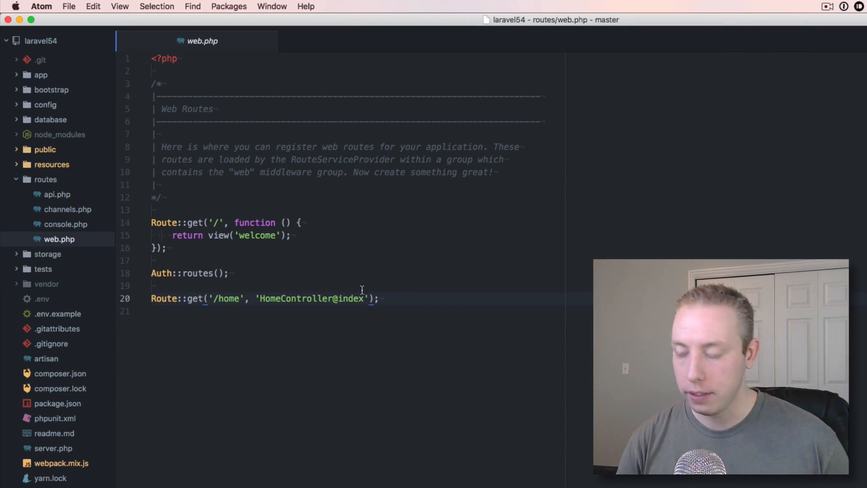
- Try ->name() on the /home route, then restore it as a get route with its action in an array
type("->name")
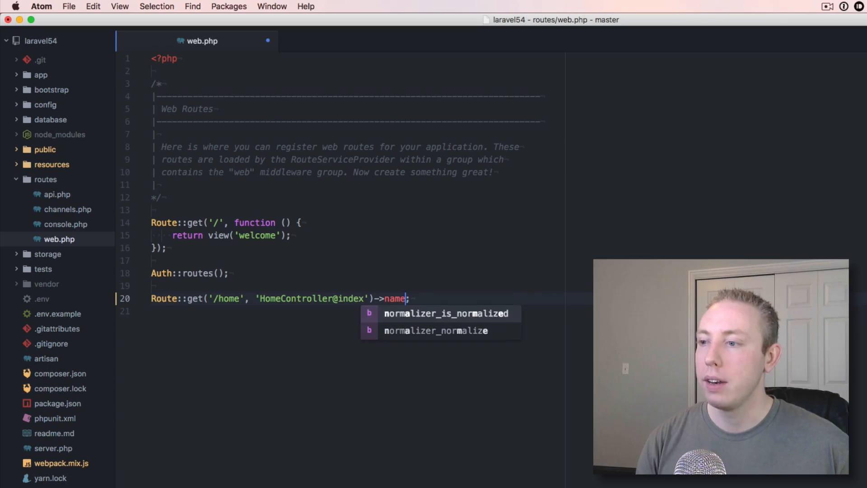
type("()")
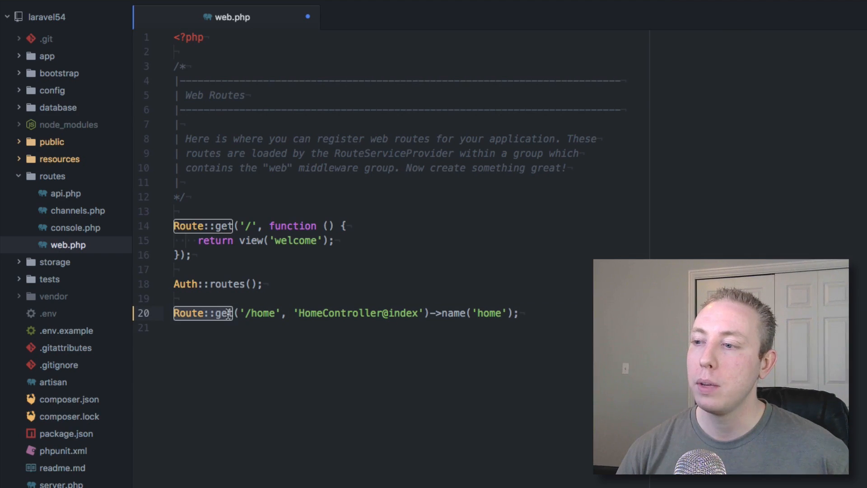
type("po")
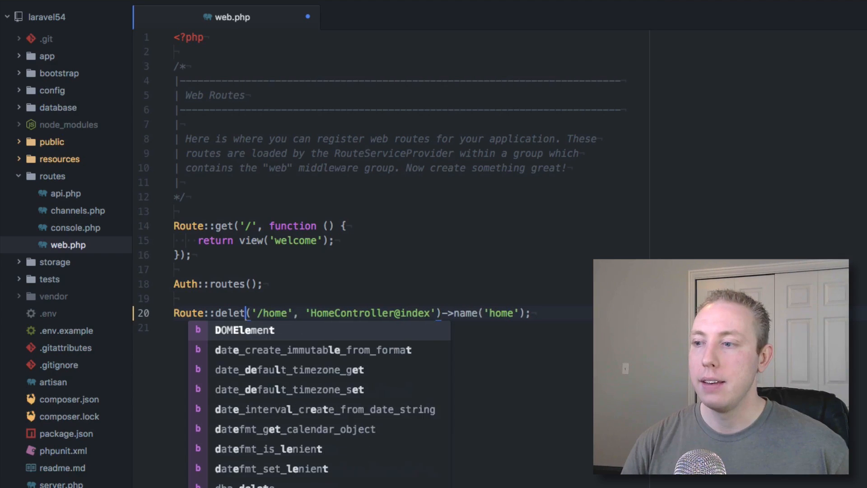
key("backspace")
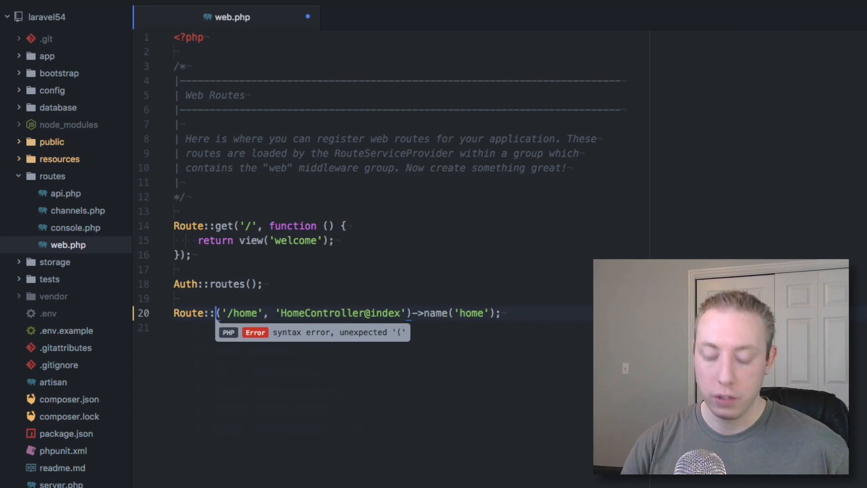
type("get")
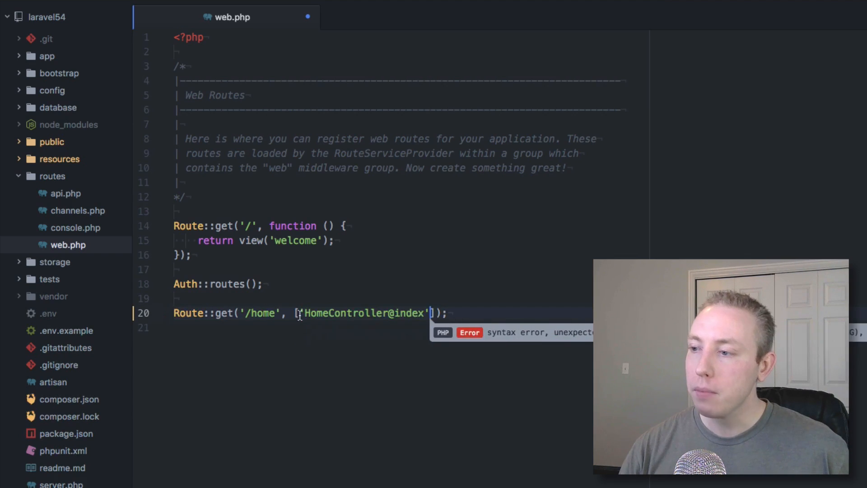
- Fill the /home route array with 'uses' => 'HomeController@index', 'as' => 'home', 'middleware' => 'auth'
type("'as' =>")
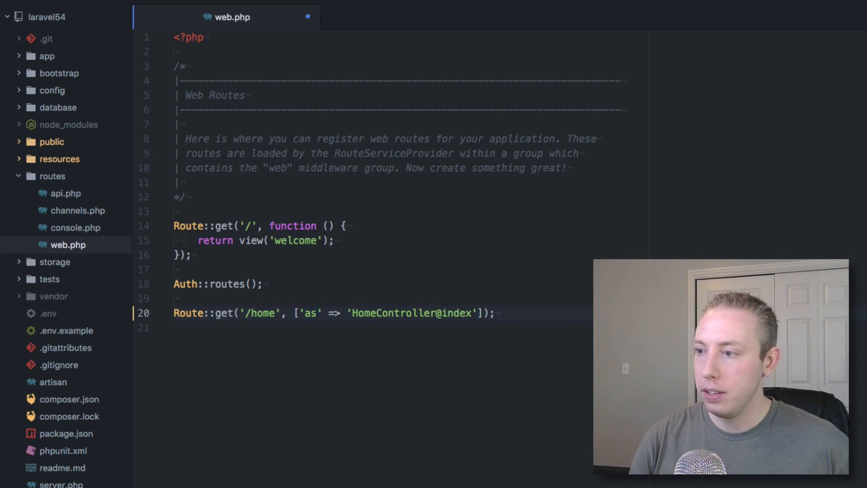
type("uses")
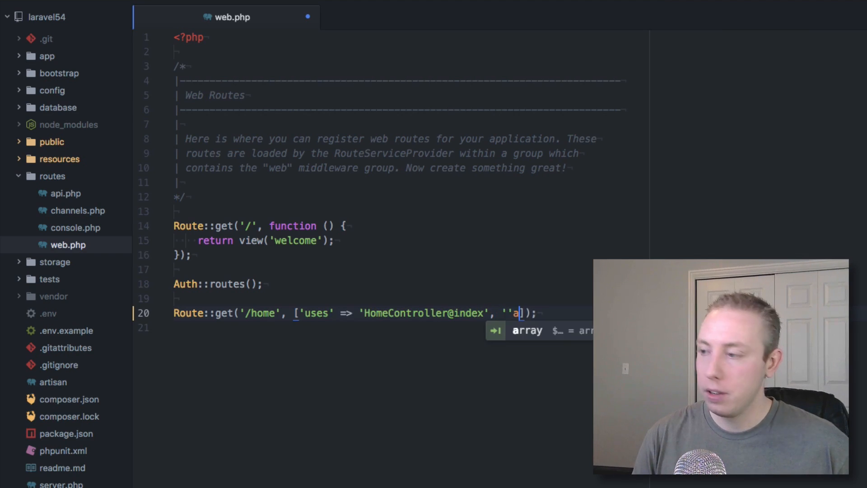
type("s")
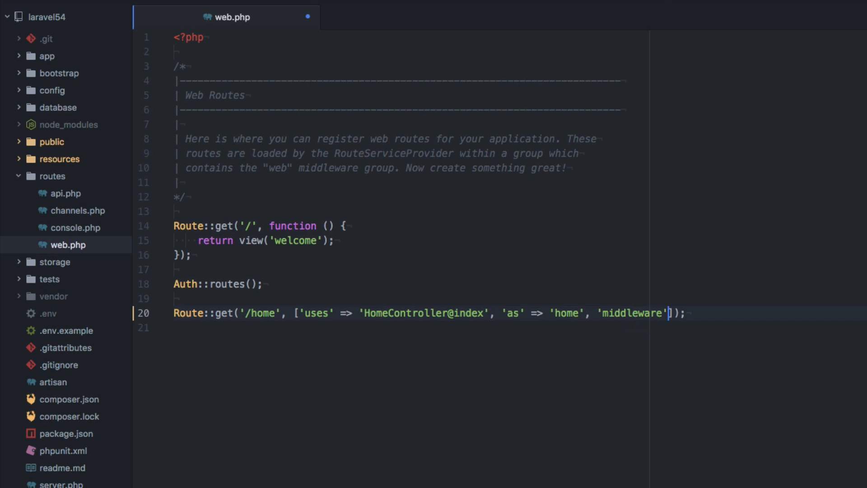
type("=> 'auth'")
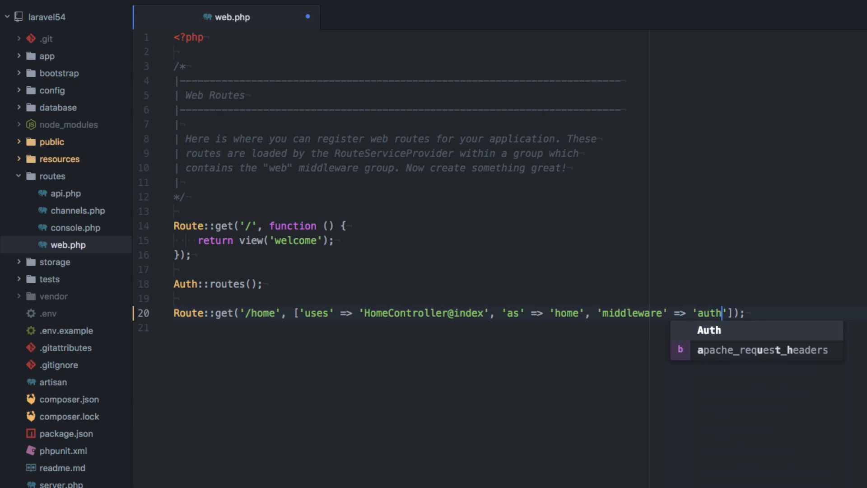
key("Escape")
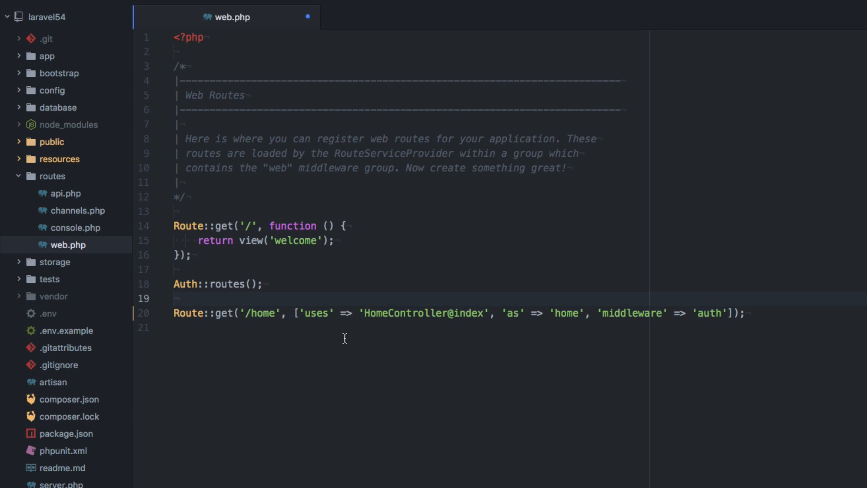
- Replace the options array with the plain 'HomeController@index' string and start chaining ->name
left_click(174, 298)
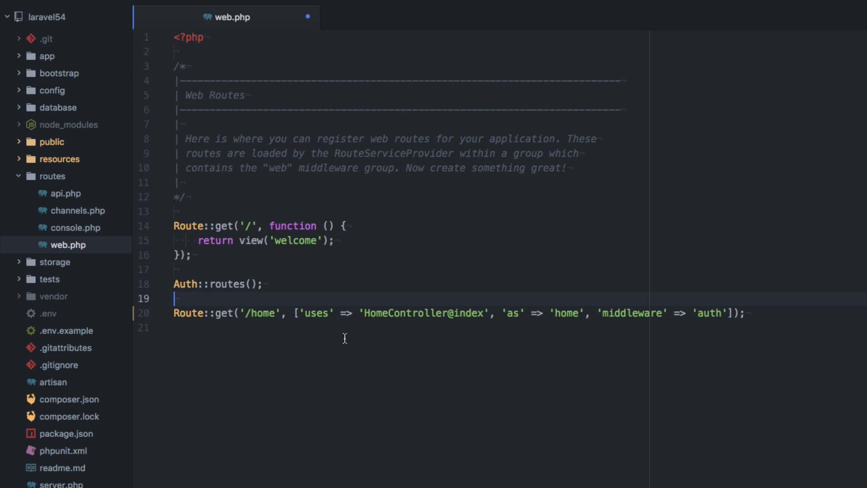
left_click_drag(296, 313, 733, 313)
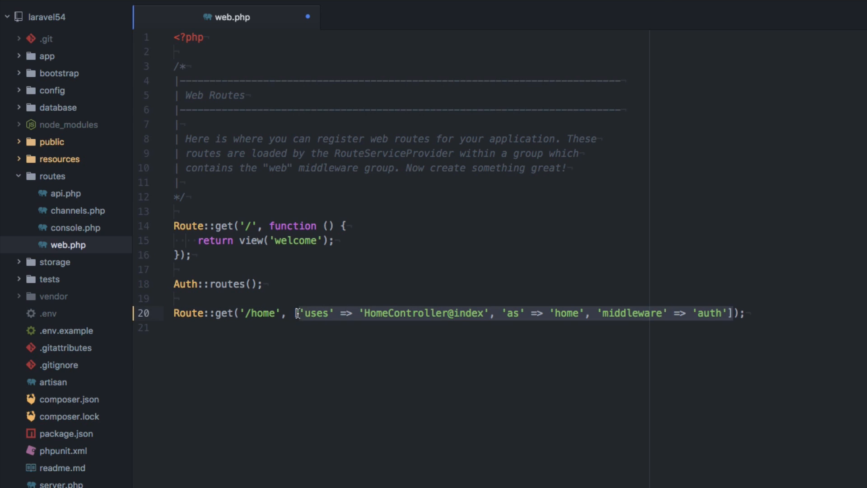
key("Delete")
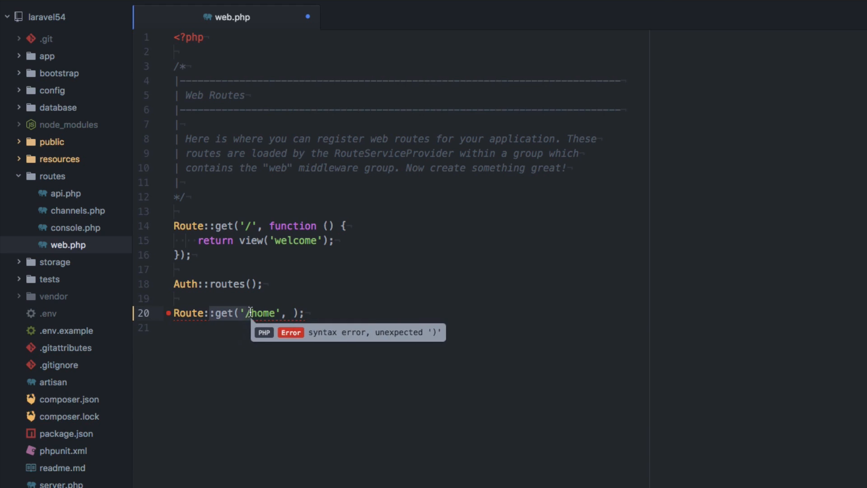
double_click(261, 312)
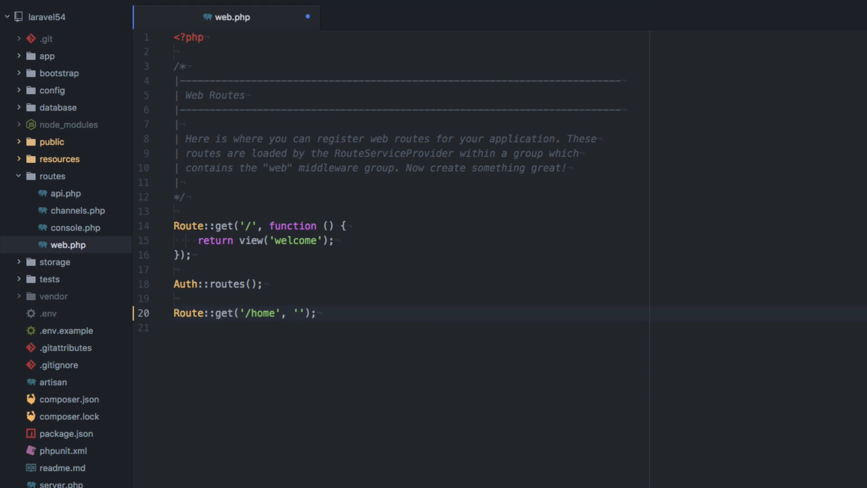
left_click(297, 314)
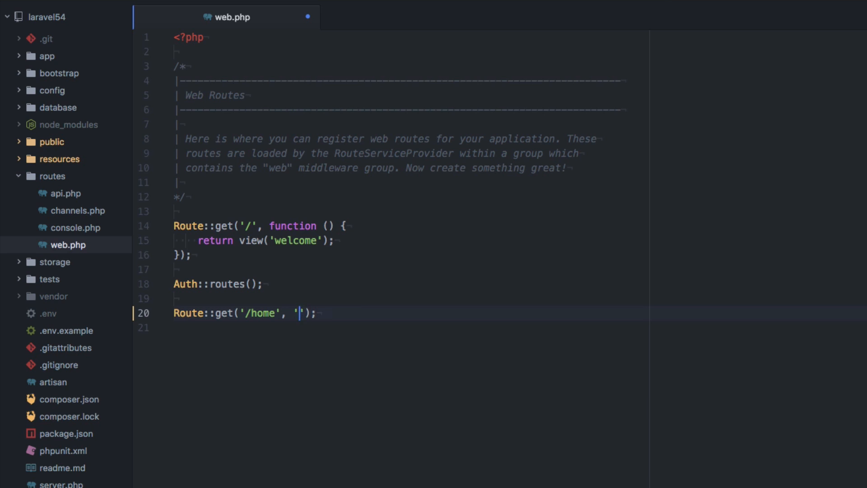
type("HomeController@index")
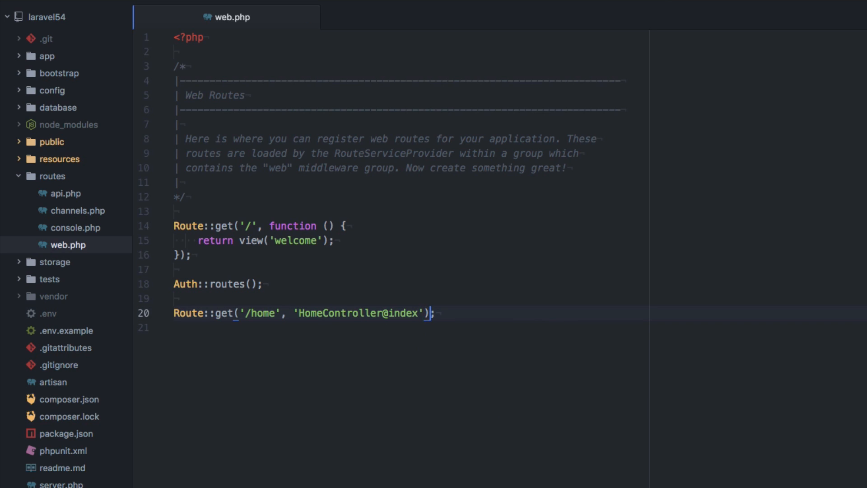
type("->name")
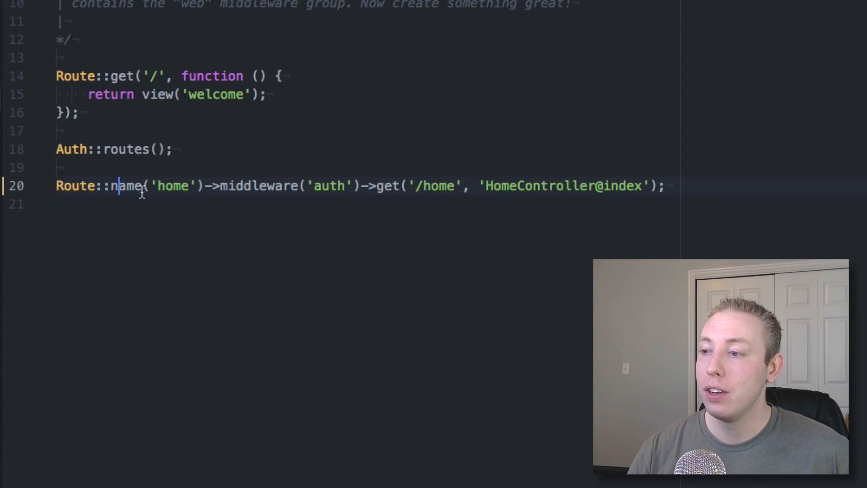
- Wrap the home route in a Route::group('users', function() { … }) block
double_click(133, 185)
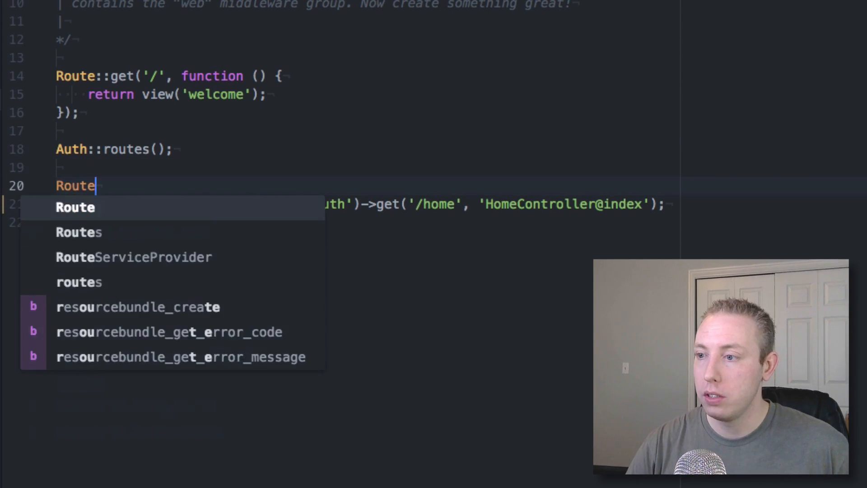
type("::h")
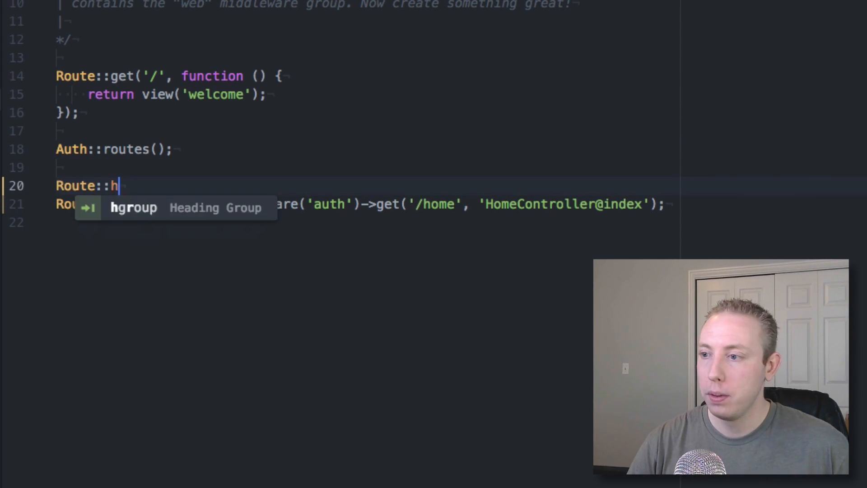
type("group")
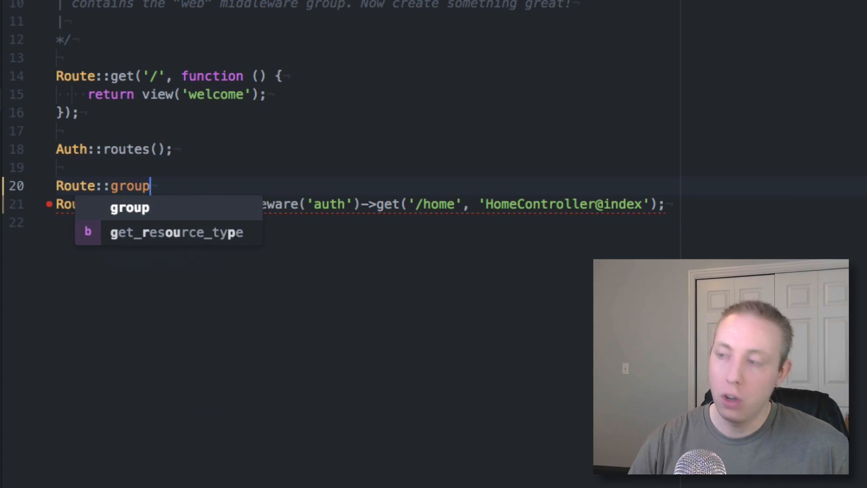
type("('use")
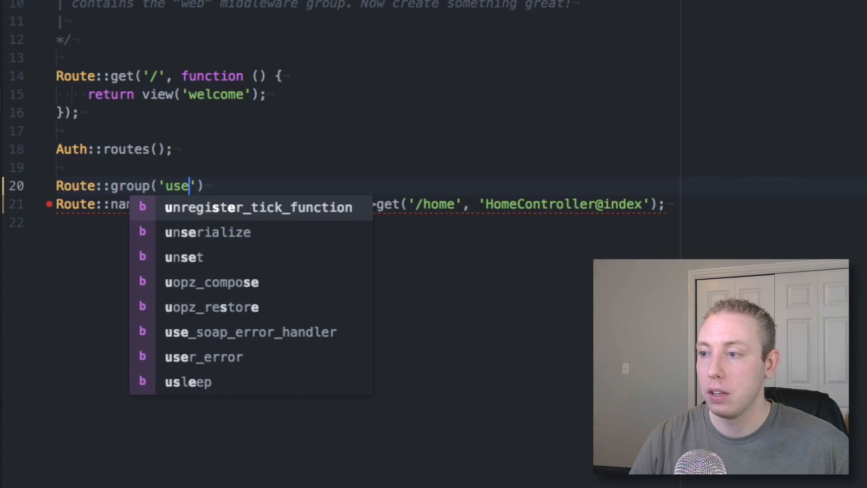
type("rs")
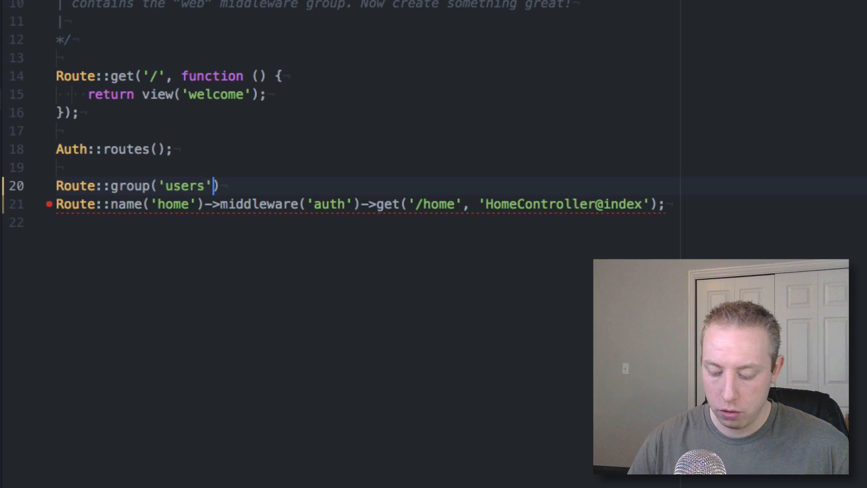
type(", function(")
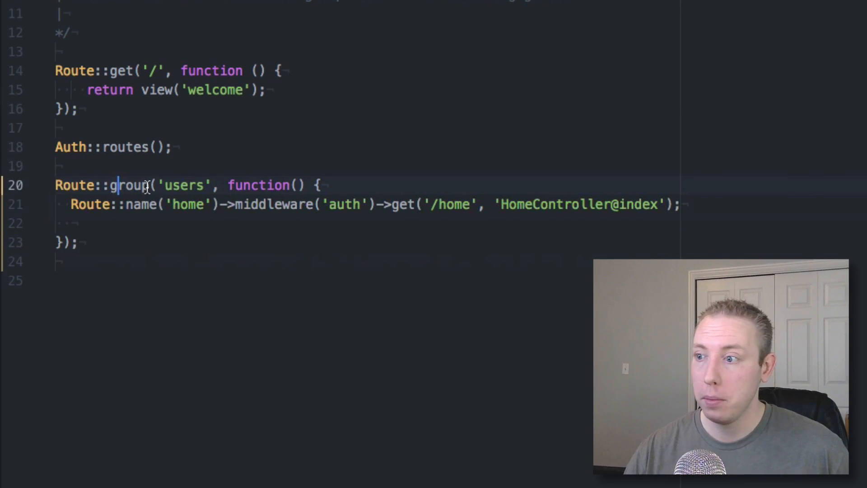
- Chain prefix('users')-> before the group call
type("prefix")
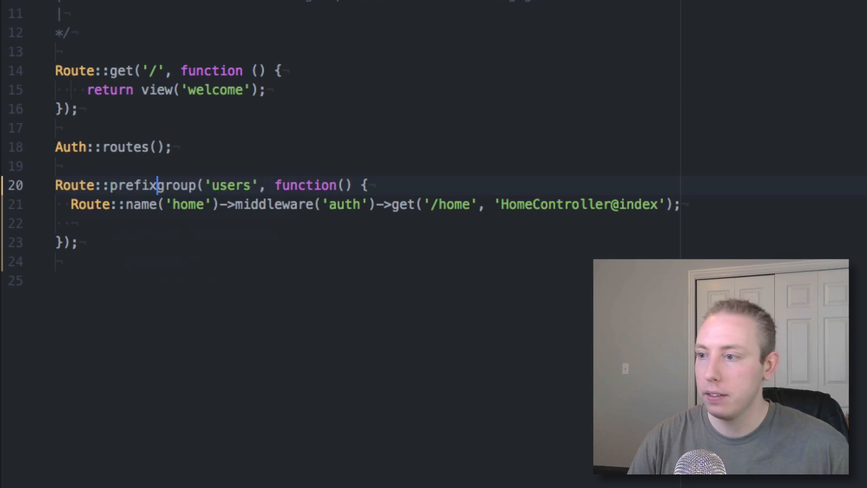
type("('")
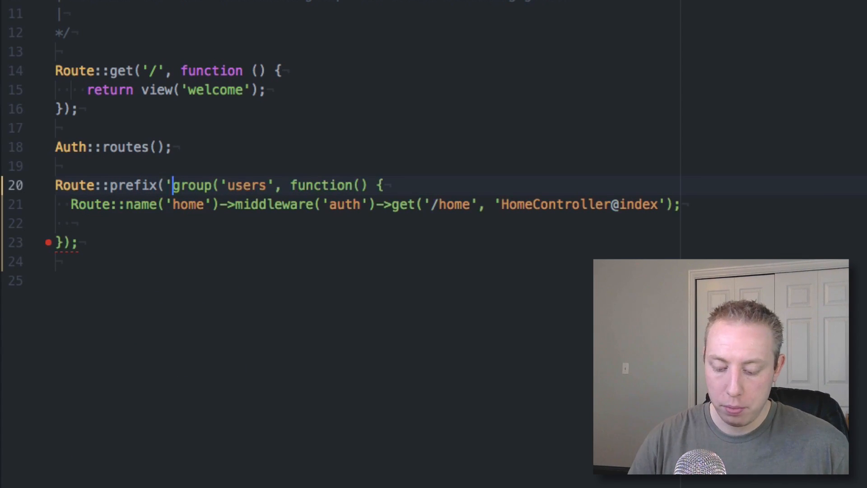
type("users')")
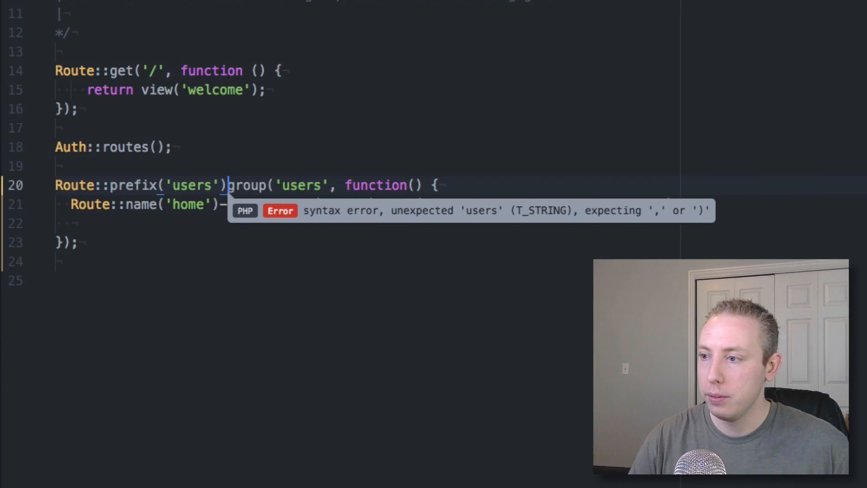
type("->")
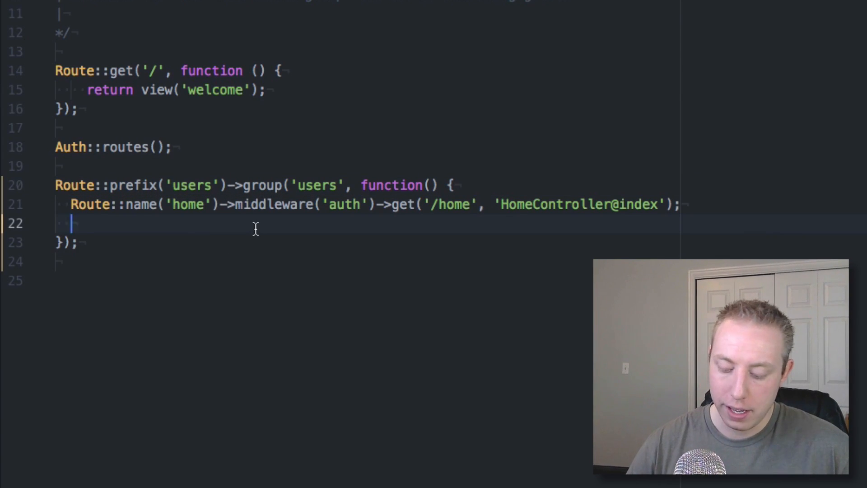
- Add the comment //localhost/users/home inside the group
type("//lo")
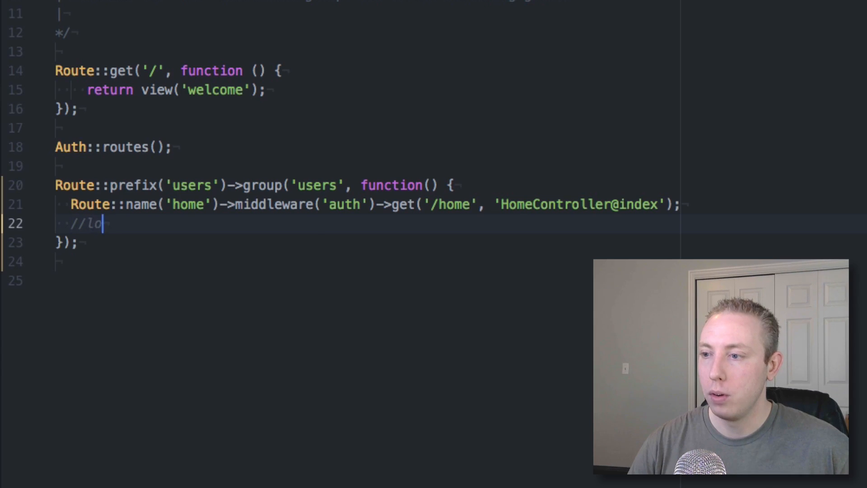
type("calhost")
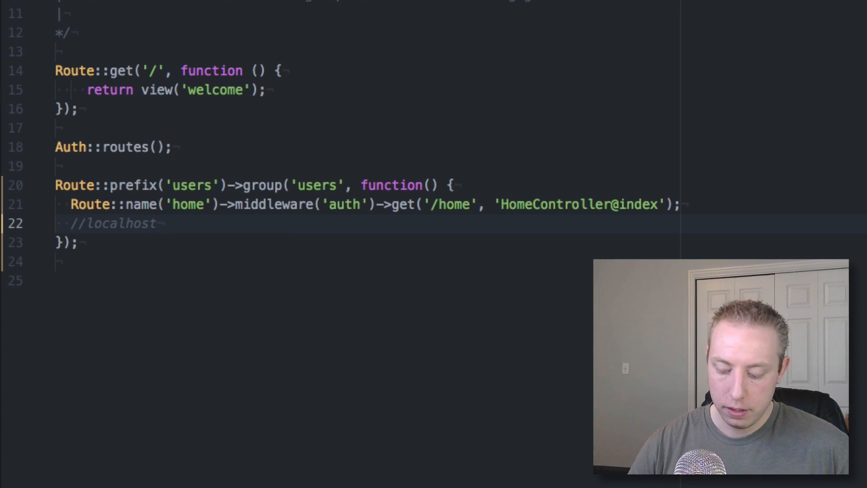
type("/")
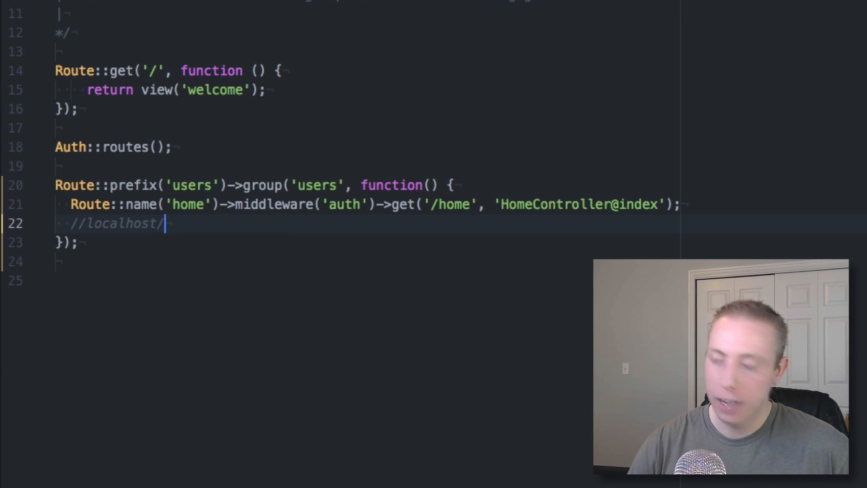
type("users/ho")
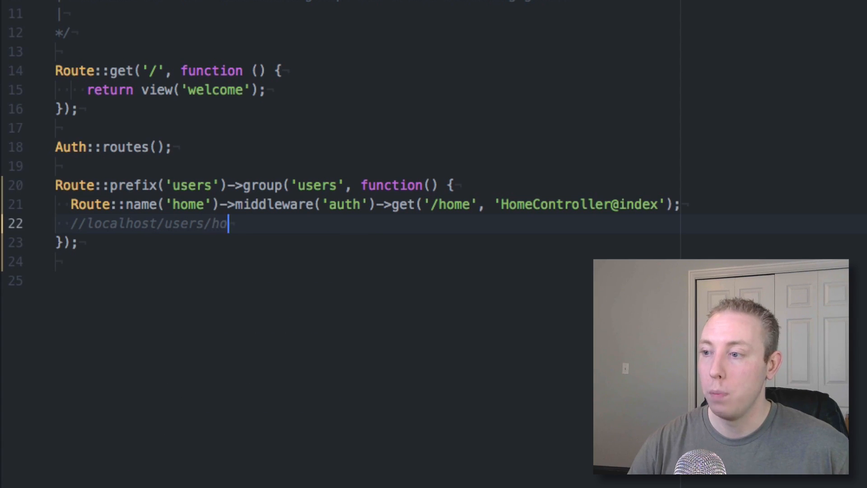
type("me")
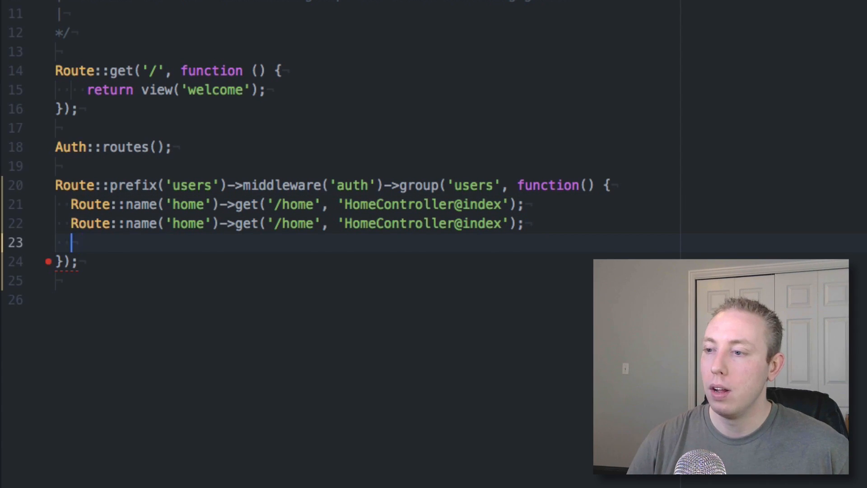
- Add another Route::name('home')->get(...) line in the group and append 'anotherMiddleware' to the middleware call
type("Route::name('home')->get('/home', 'HomeController@index');")
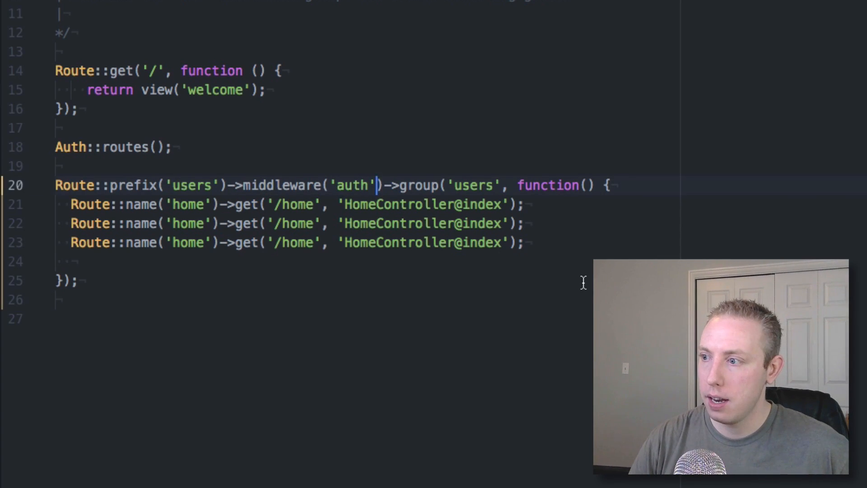
type(",")
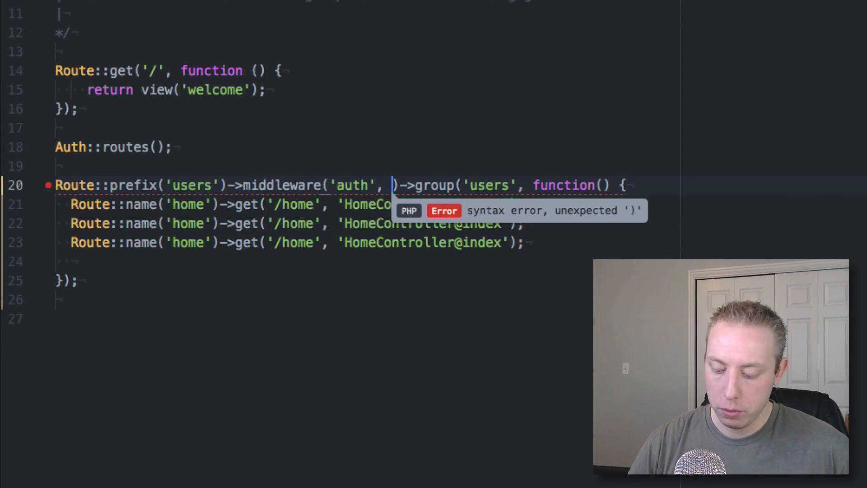
type("''")
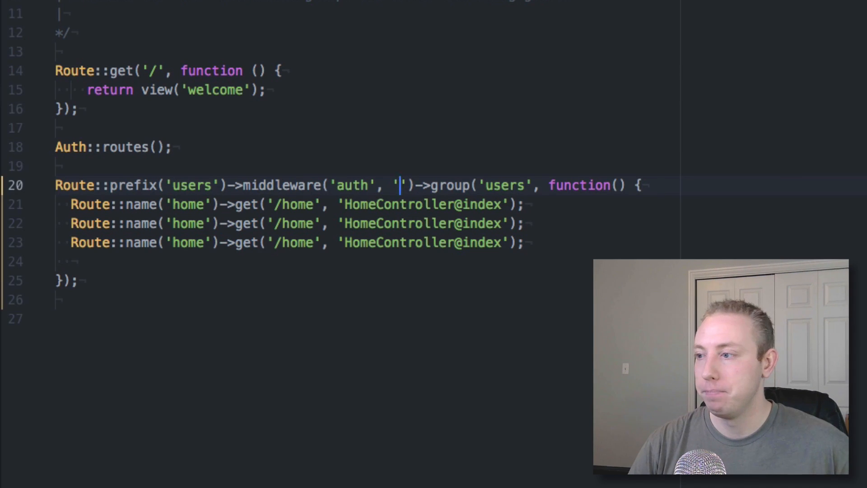
type("anotherMiddle")
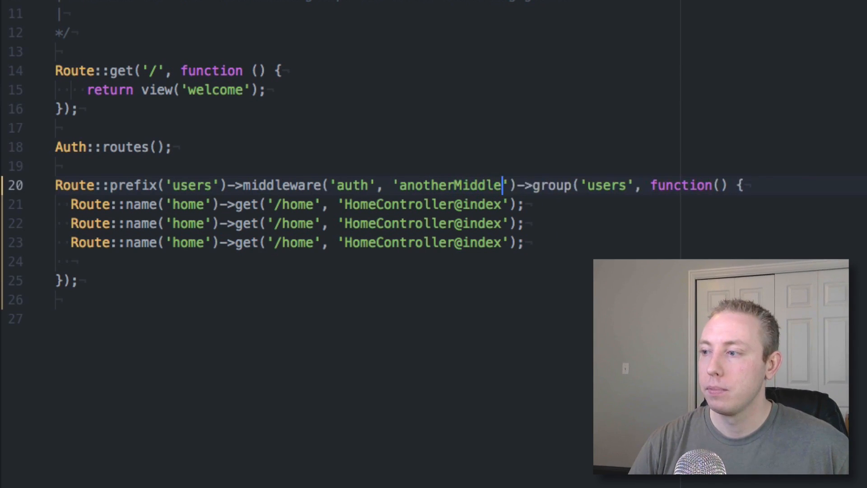